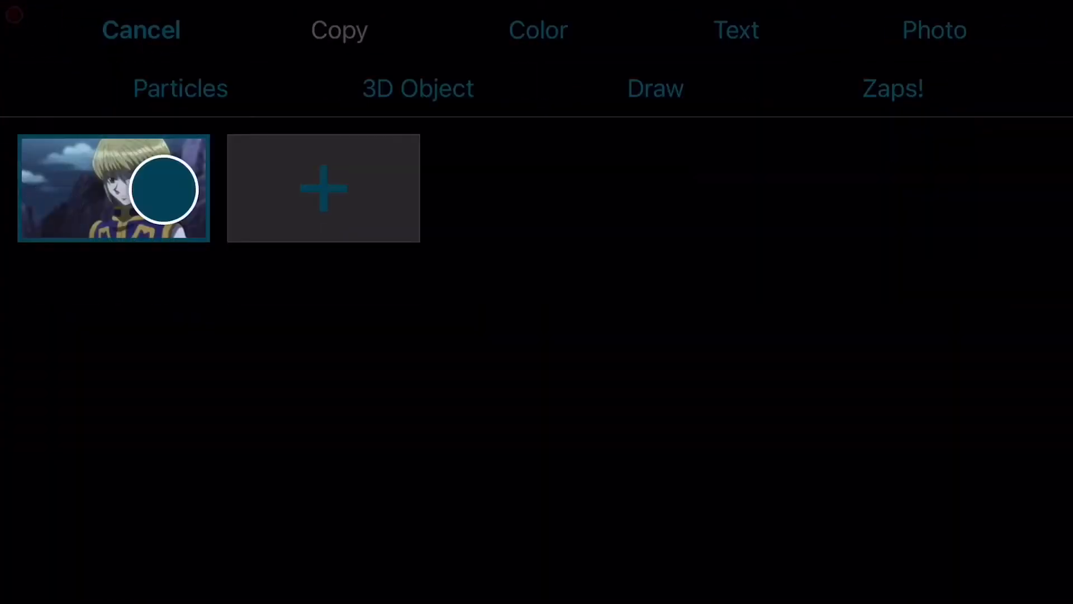
# - Load the anime clip thumbnail as layer 1 in the Layers editor
pyautogui.click(113, 188)
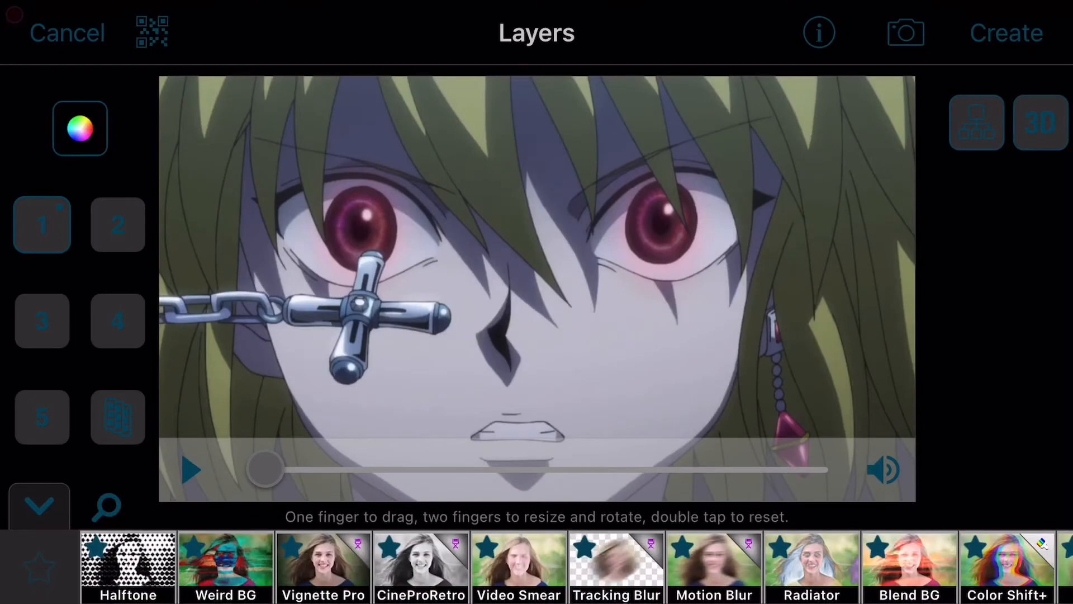
# - Search the effects for 'war', apply Warm Magic to layer 1, then switch to layer 2
pyautogui.click(104, 506)
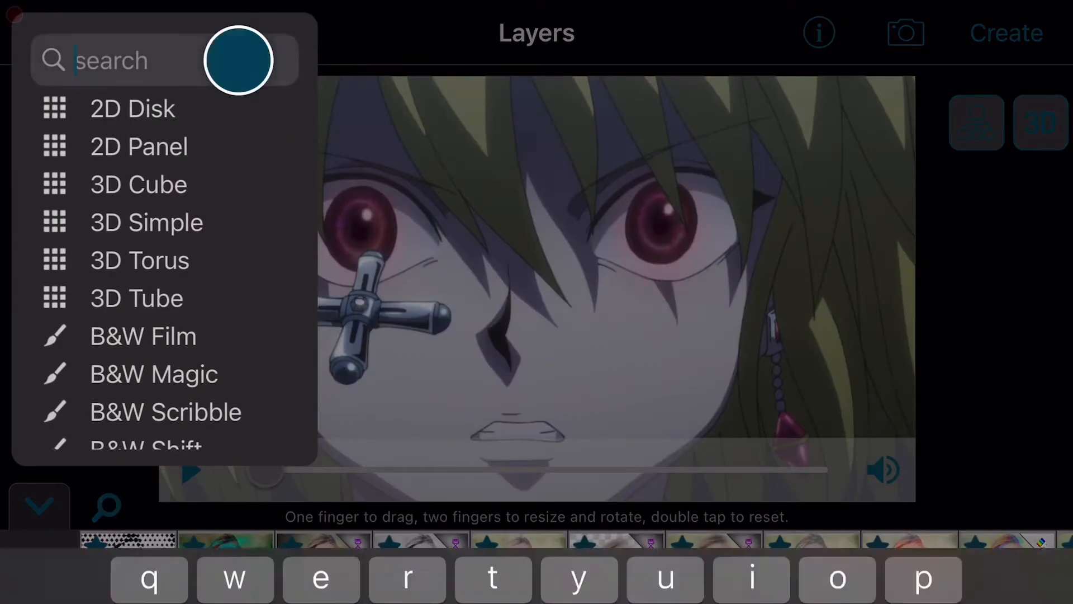
pyautogui.write('war')
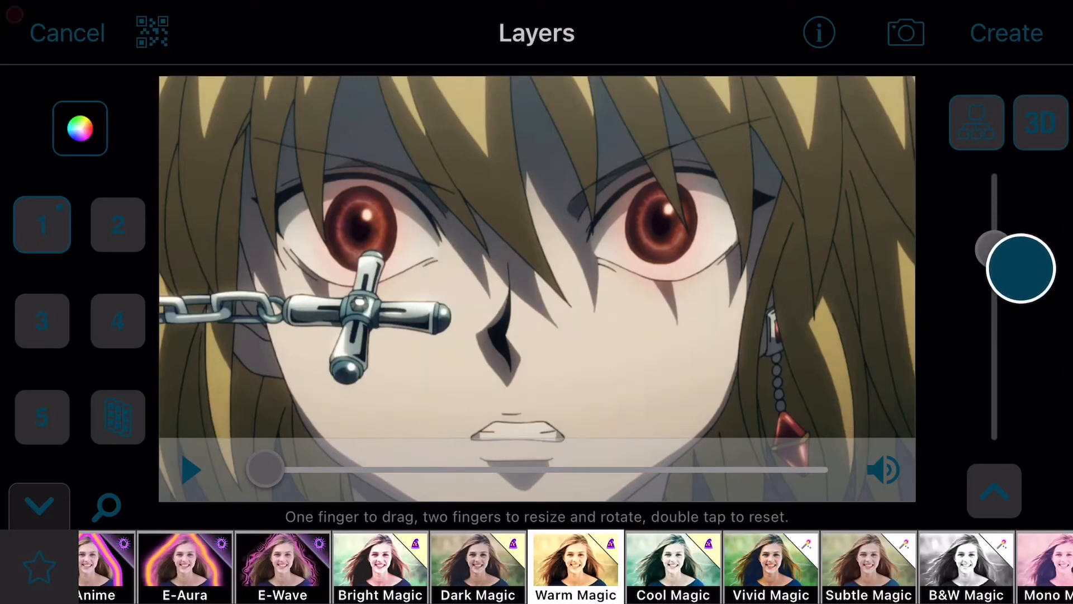
pyautogui.click(117, 225)
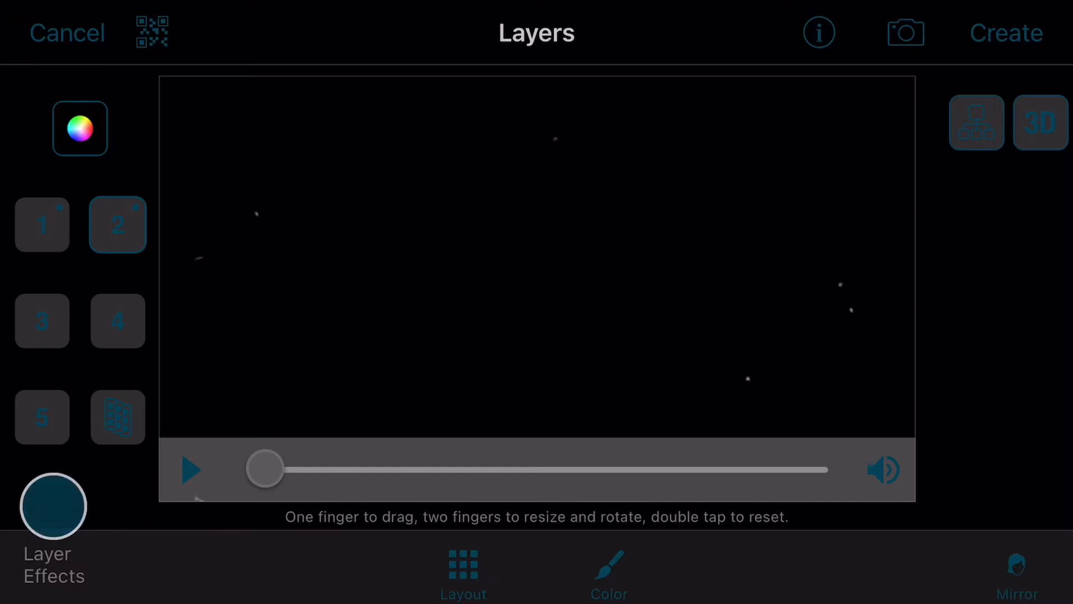
# - Apply Blend BG to layer 2 and browse its style variation grid
pyautogui.click(52, 506)
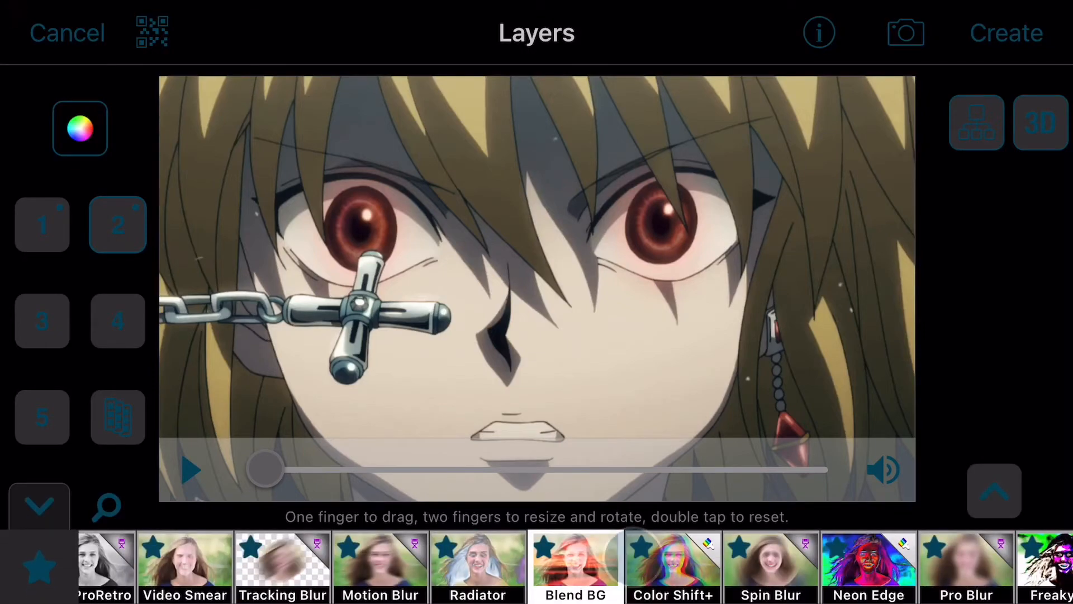
pyautogui.click(673, 565)
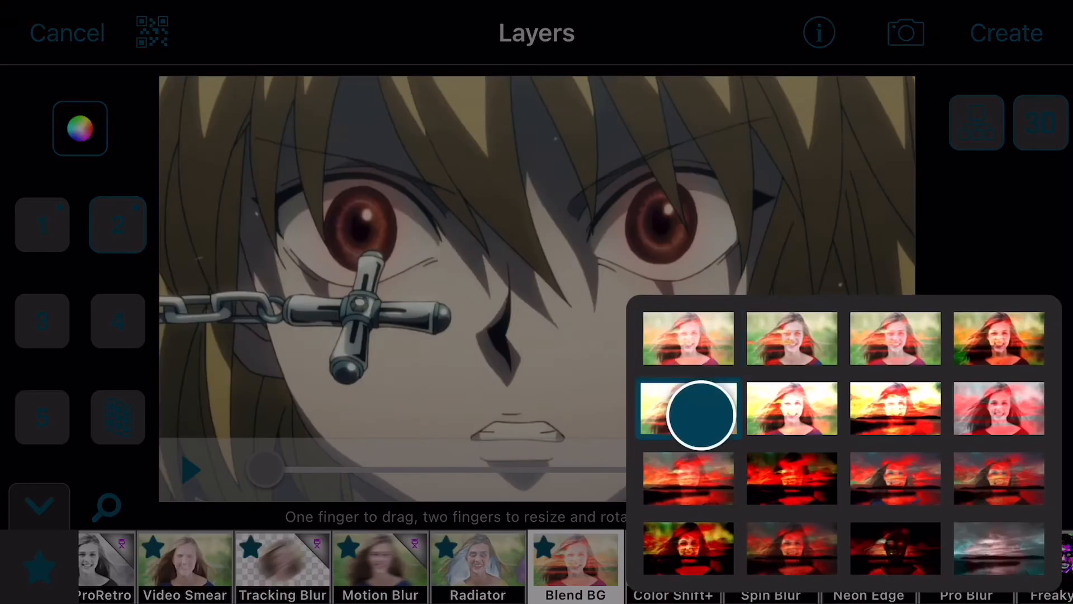